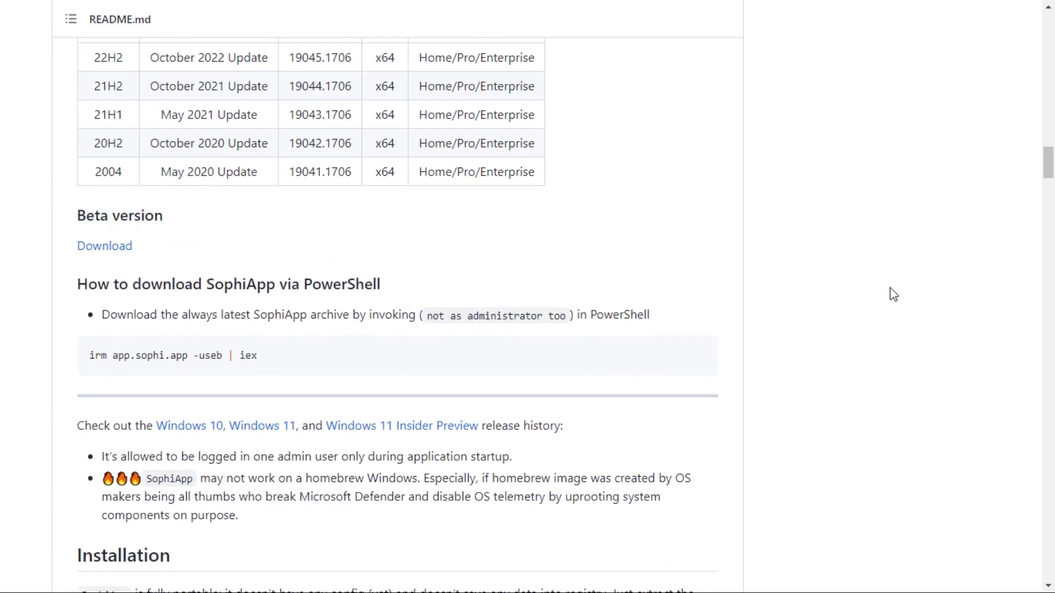
# Copy the 'irm app.sophi.app -useb | iex' download command from the SophiApp README.
pyautogui.click(700, 355)
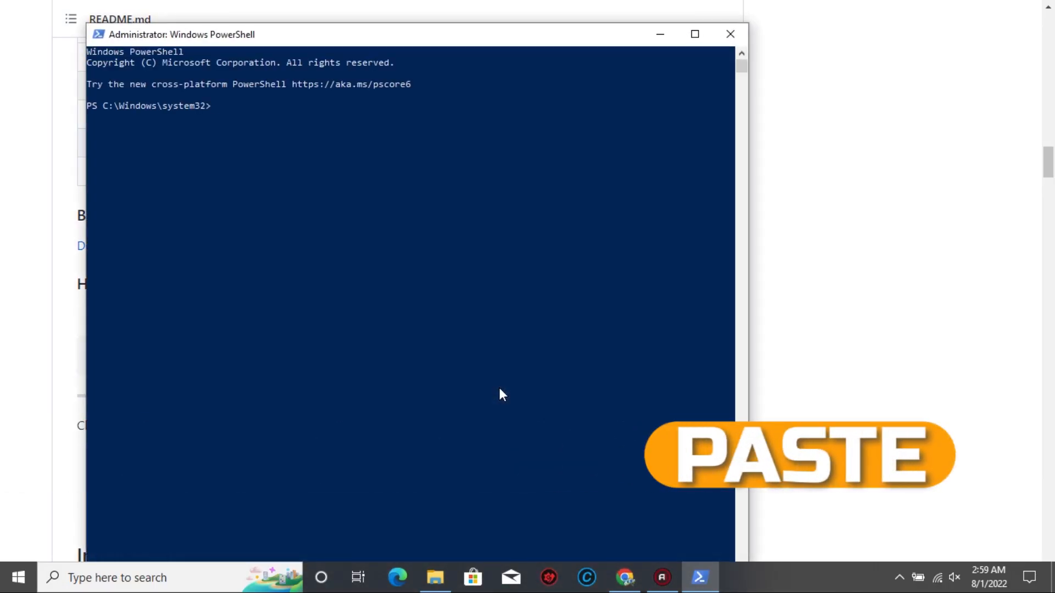
# Run 'irm app.sophi.app -useb | iex' to download and extract the latest SophiApp into Downloads.
pyautogui.write('irm app.sophi.app -useb | iex')
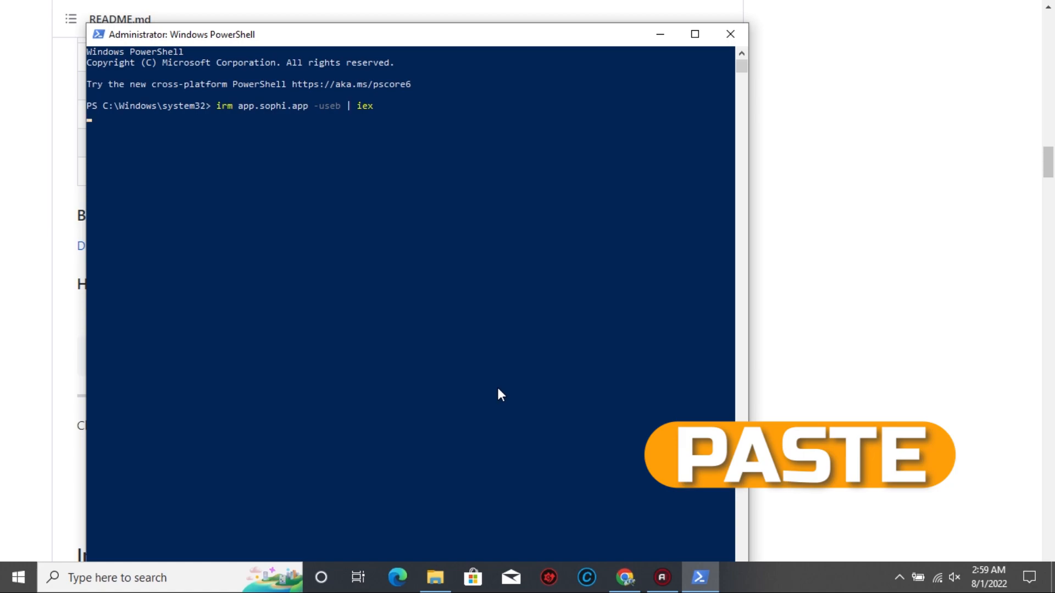
pyautogui.press('enter')
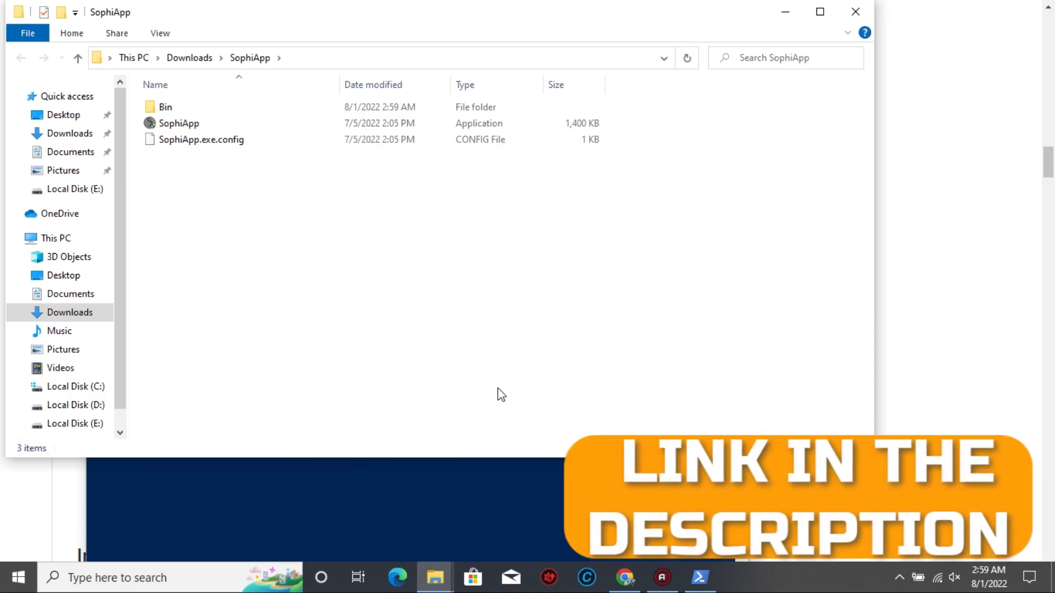
# Start the SophiApp application from the Downloads\SophiApp folder.
pyautogui.rightClick(179, 123)
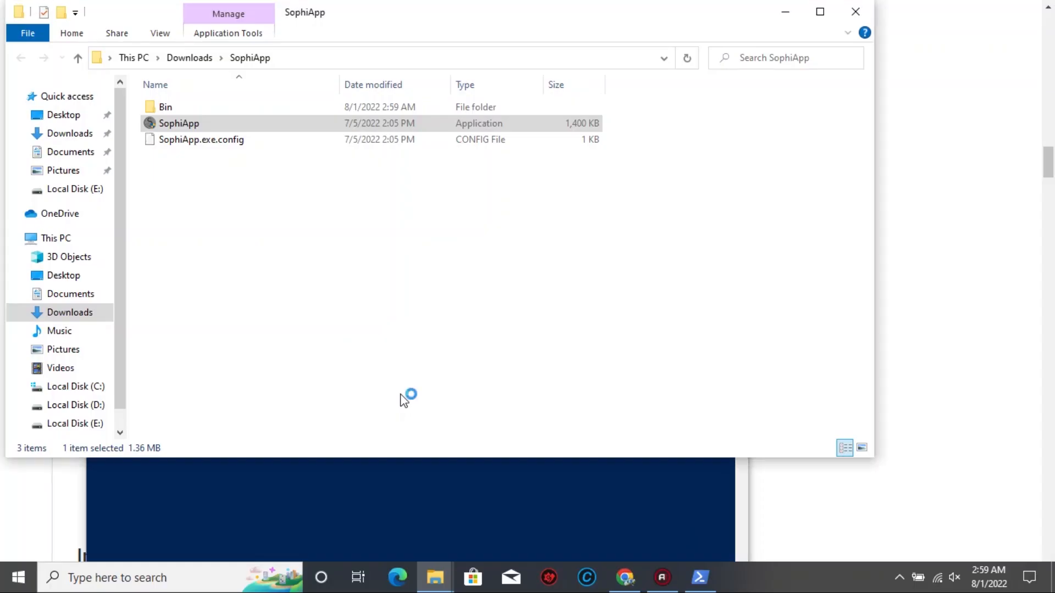
pyautogui.doubleClick(179, 123)
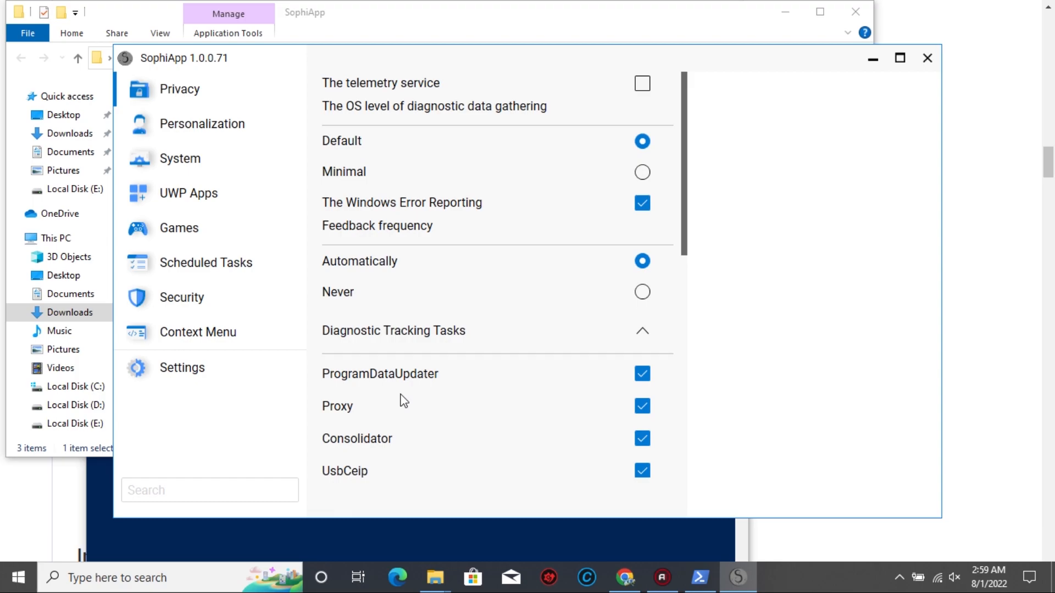
# Set SophiApp to Dark theme, English language and Advanced settings on, returning to Privacy.
pyautogui.click(181, 371)
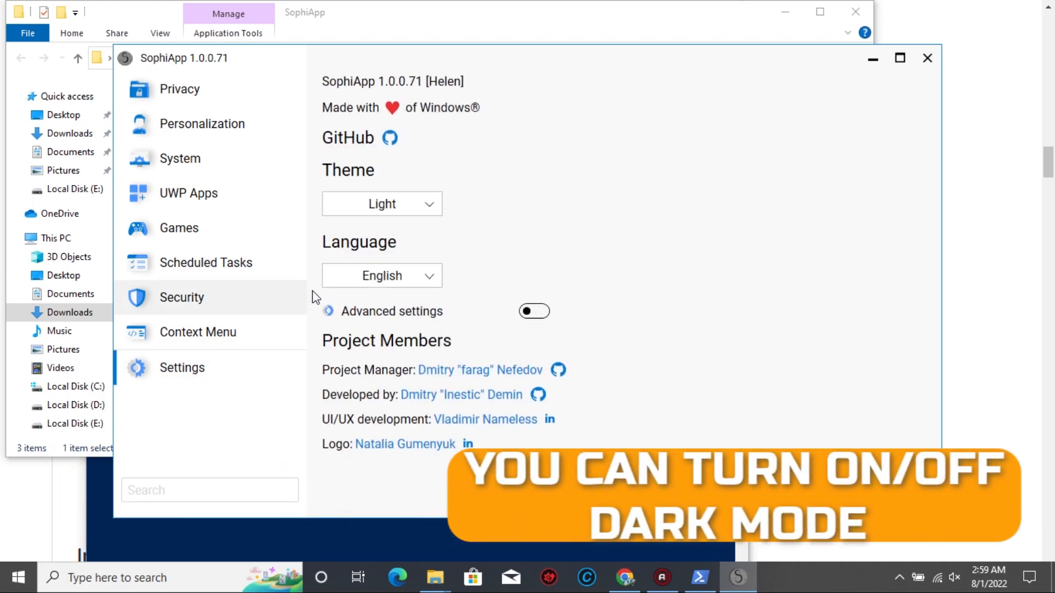
pyautogui.click(381, 203)
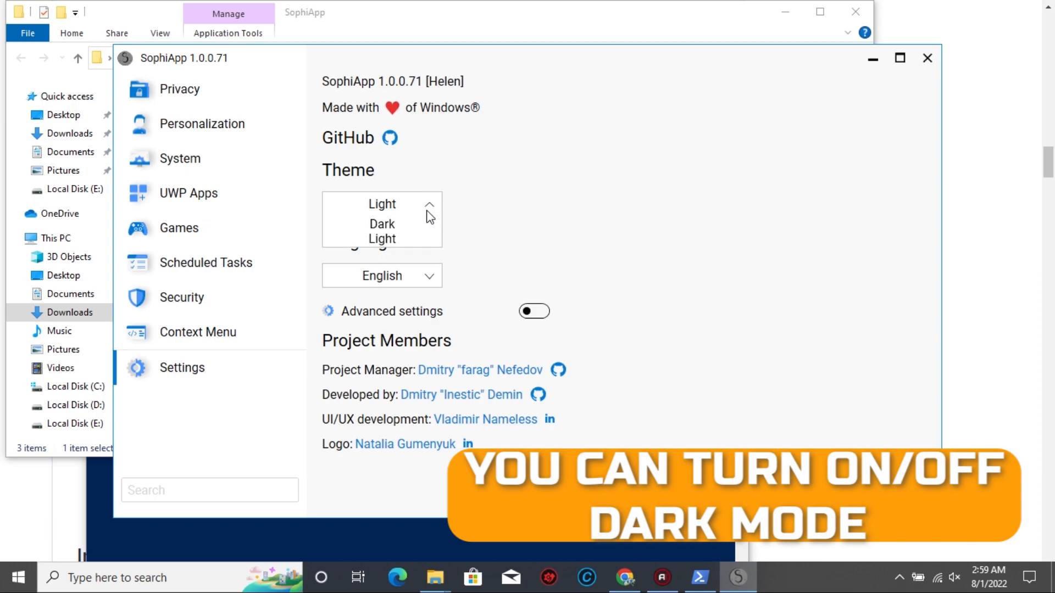
pyautogui.click(382, 224)
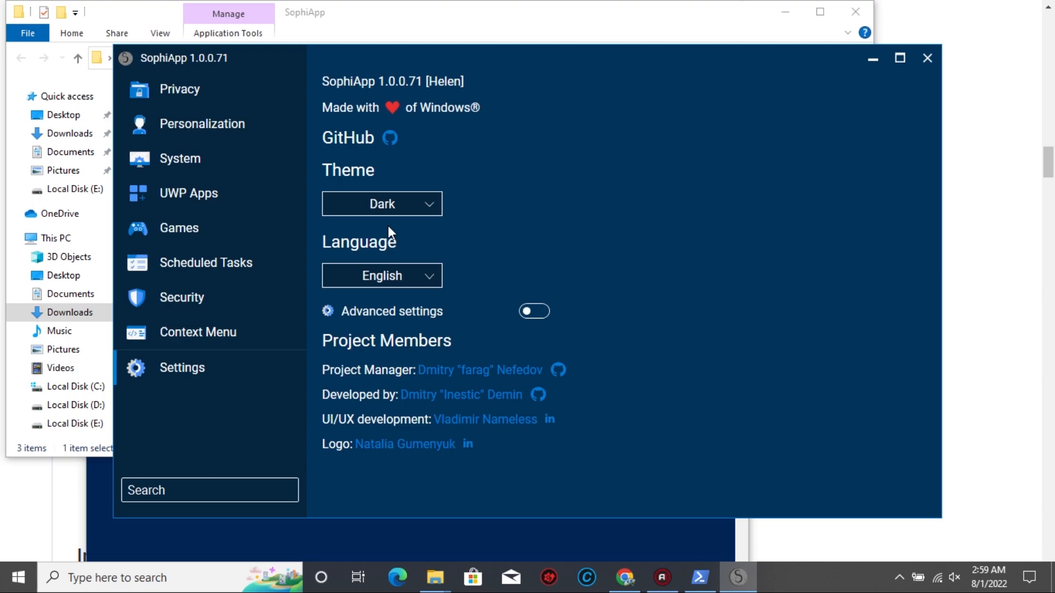
pyautogui.click(381, 275)
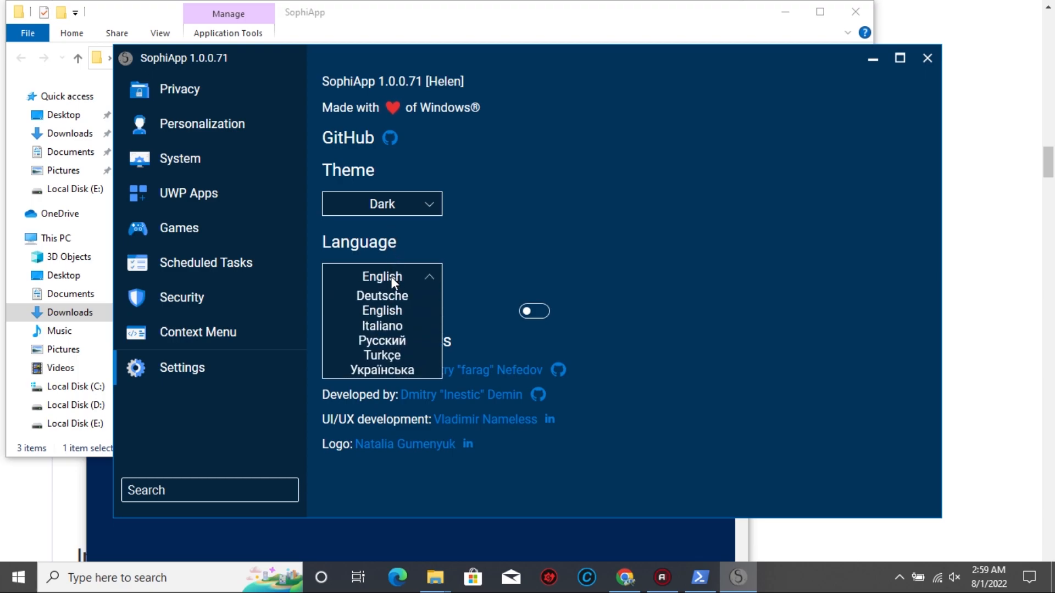
pyautogui.click(381, 276)
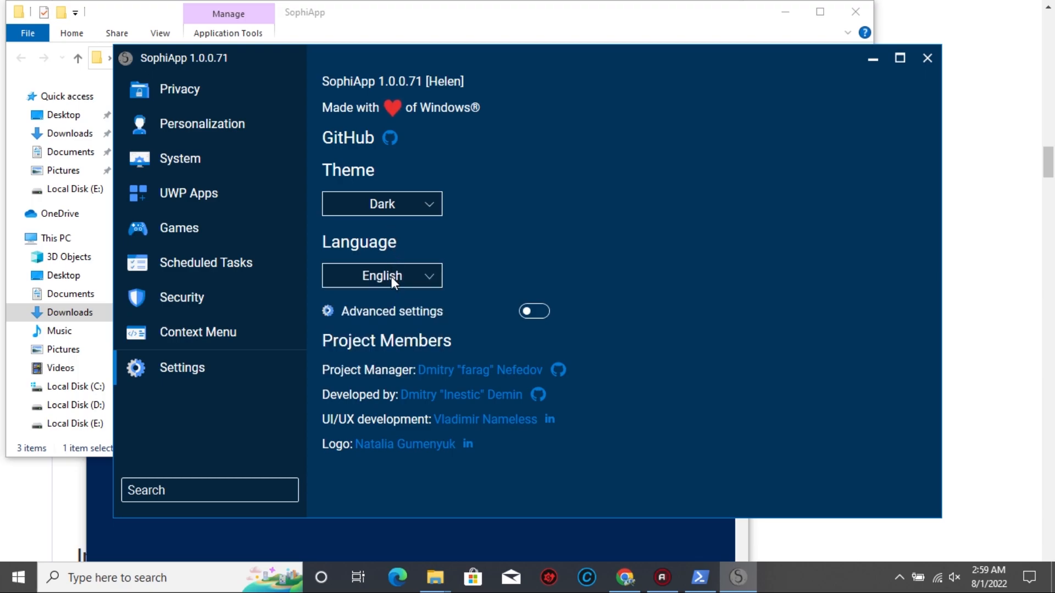
pyautogui.click(534, 311)
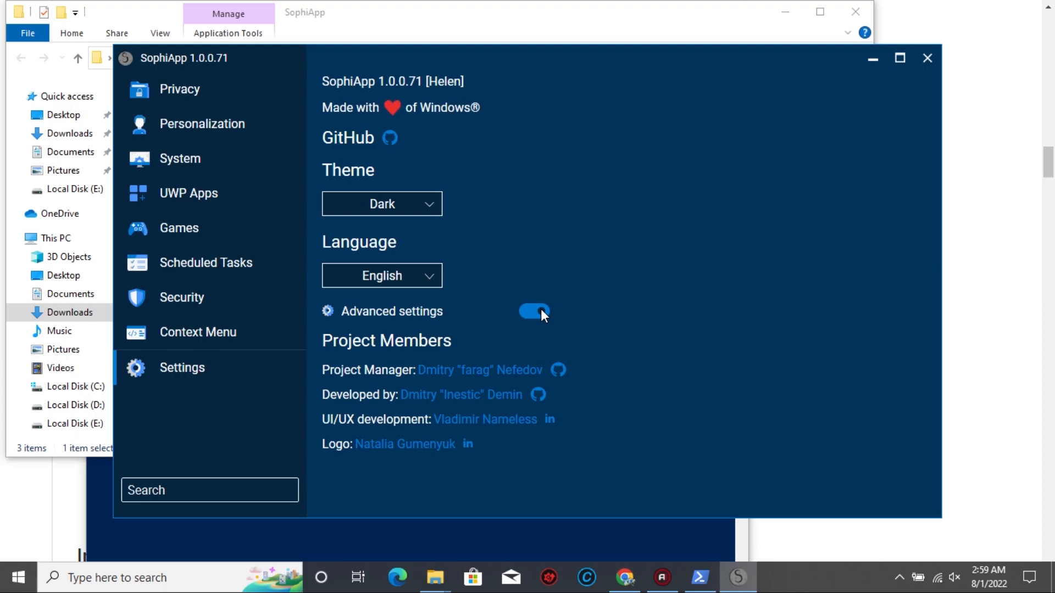
pyautogui.click(179, 88)
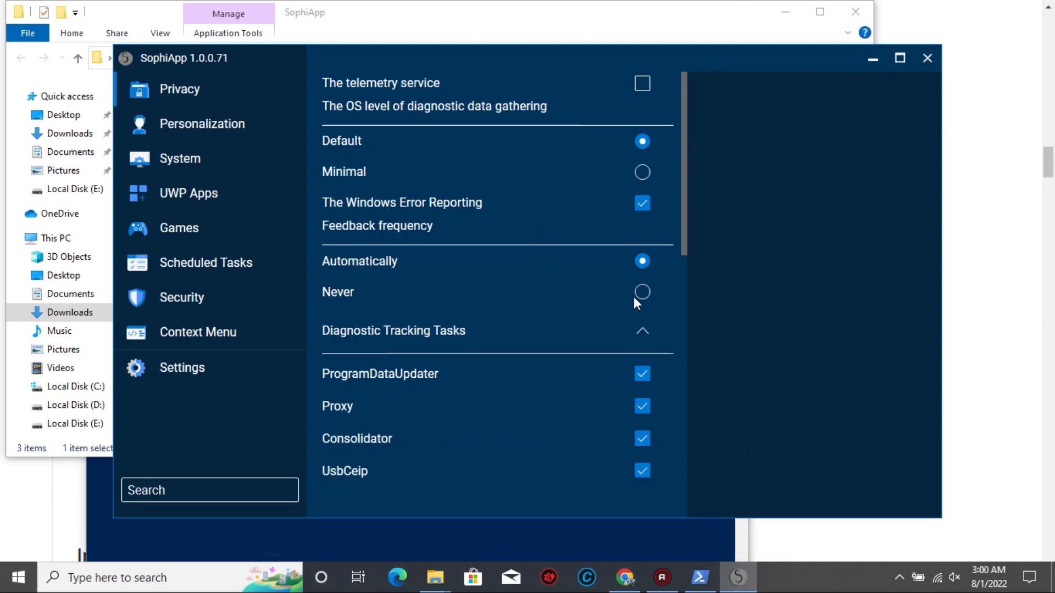
# Set the Windows Error Reporting feedback frequency to Never on the Privacy page.
pyautogui.click(641, 291)
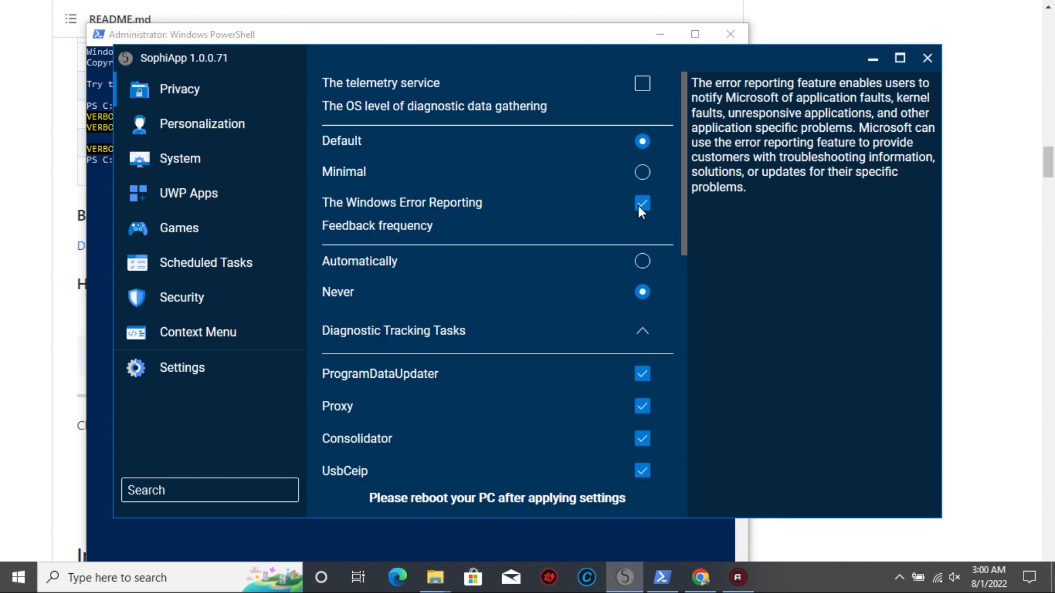
# Turn off Windows Error Reporting and ads via advertising ID on the Privacy page.
pyautogui.click(641, 204)
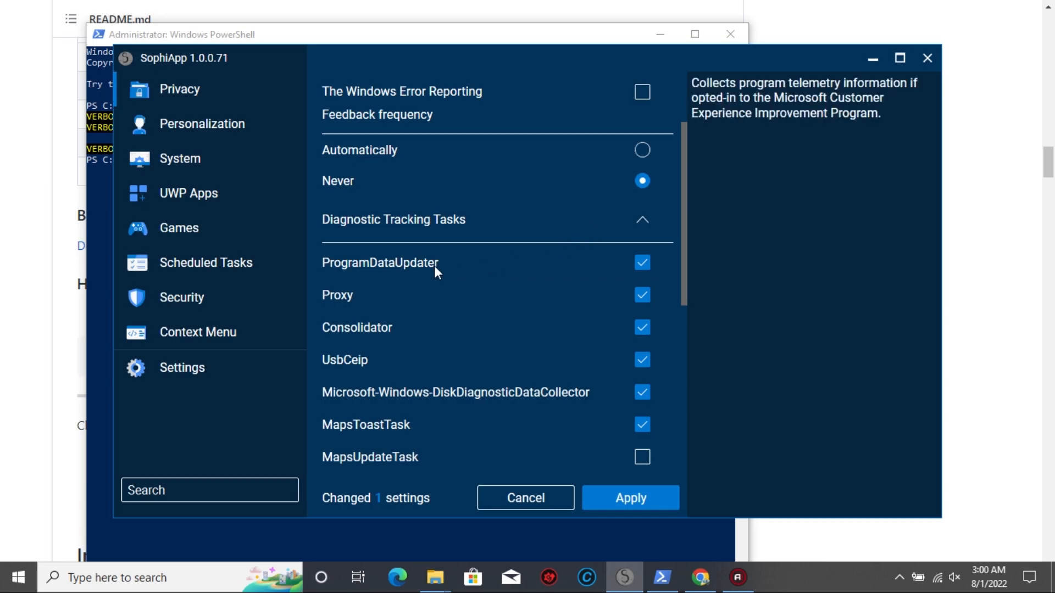
pyautogui.moveTo(584, 280)
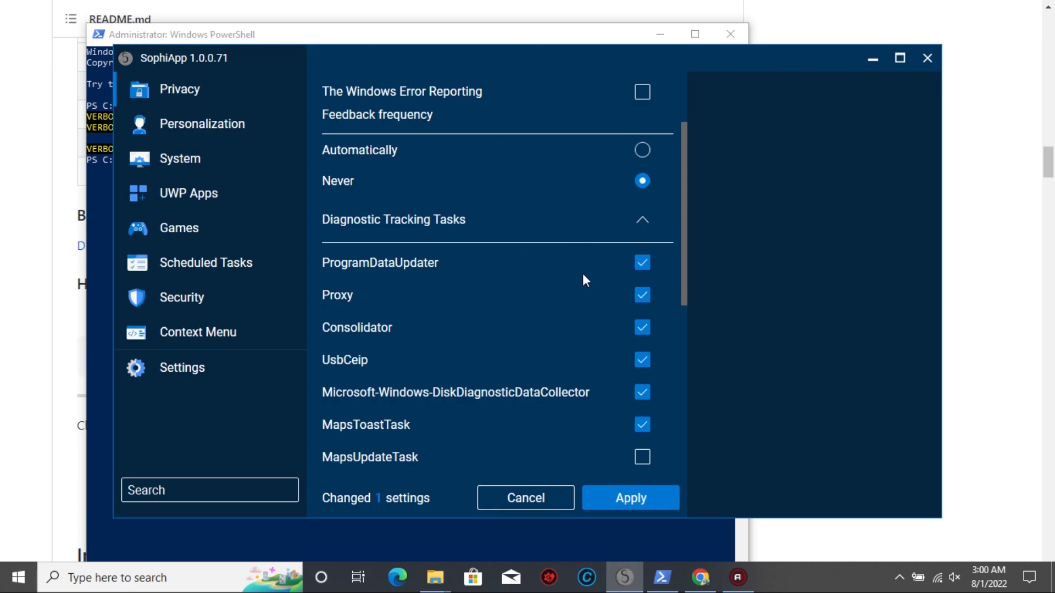
pyautogui.scroll(-3)
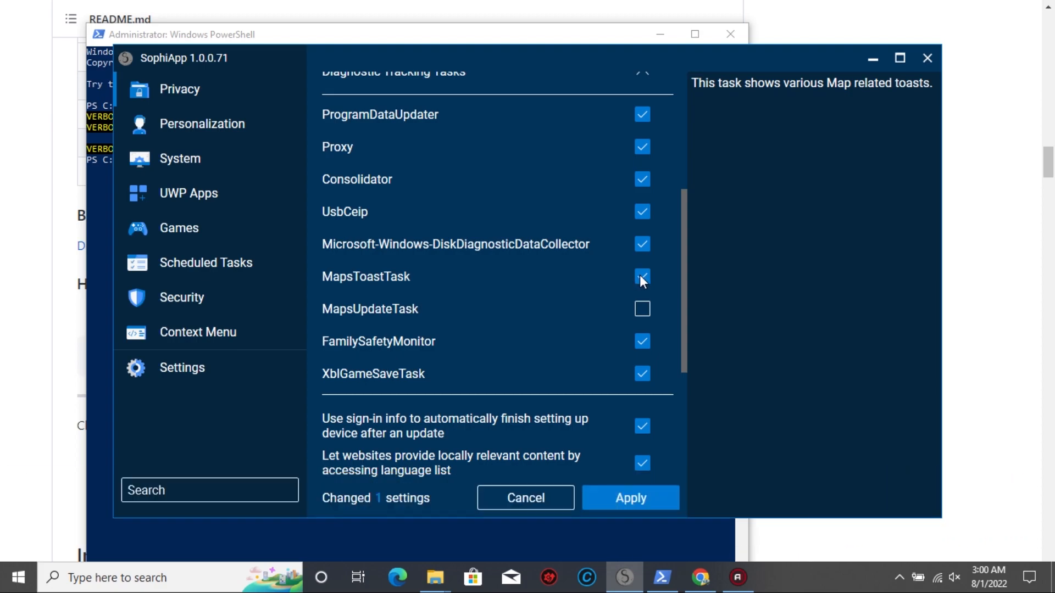
pyautogui.scroll(-3)
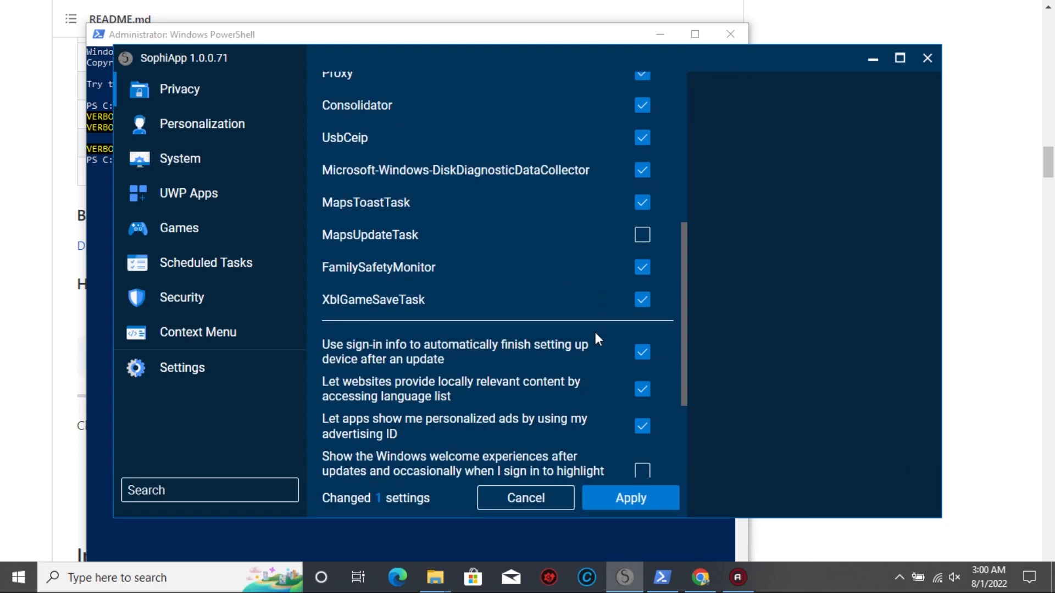
pyautogui.scroll(-3)
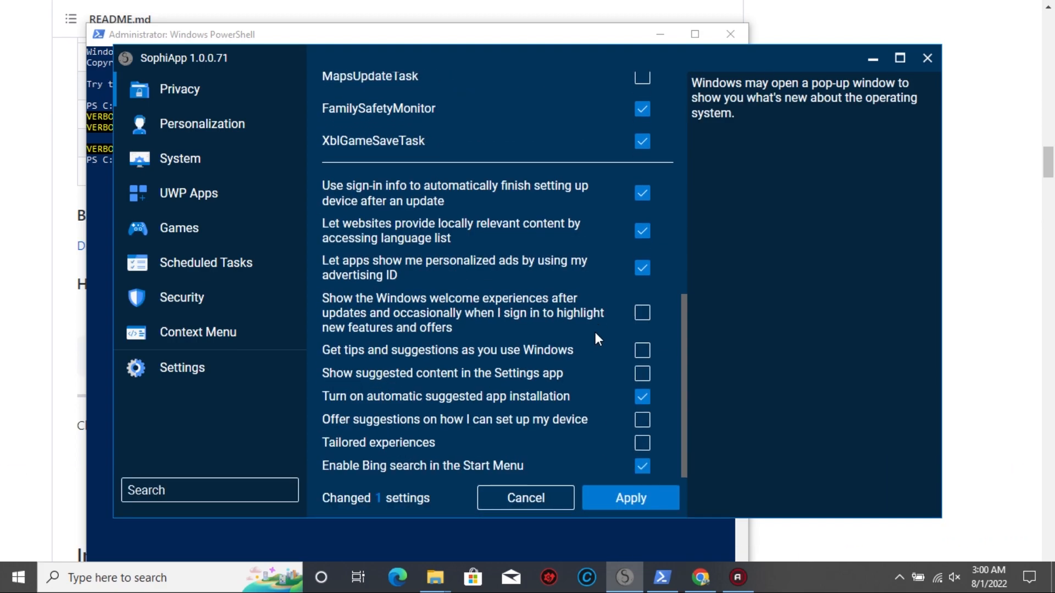
pyautogui.click(630, 498)
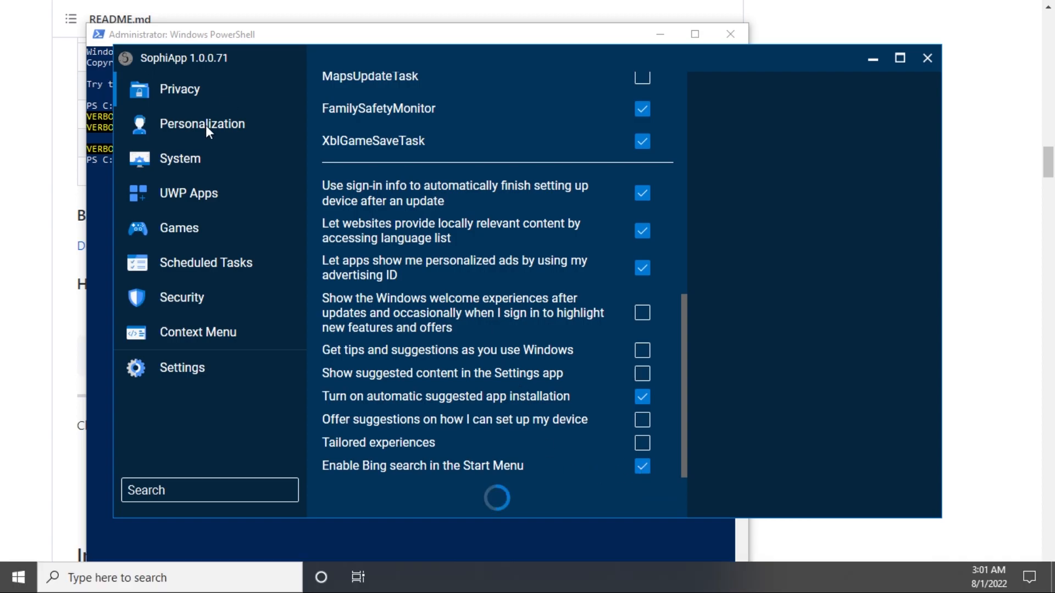
# Turn off Bing search in the Start Menu and move on to the Personalization tweaks.
pyautogui.click(641, 268)
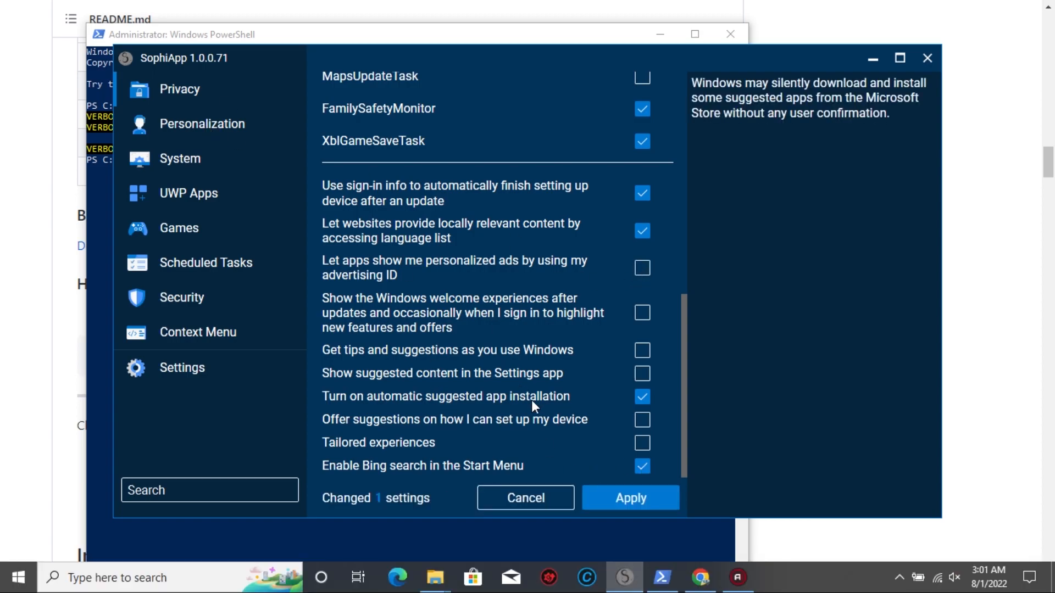
pyautogui.click(641, 466)
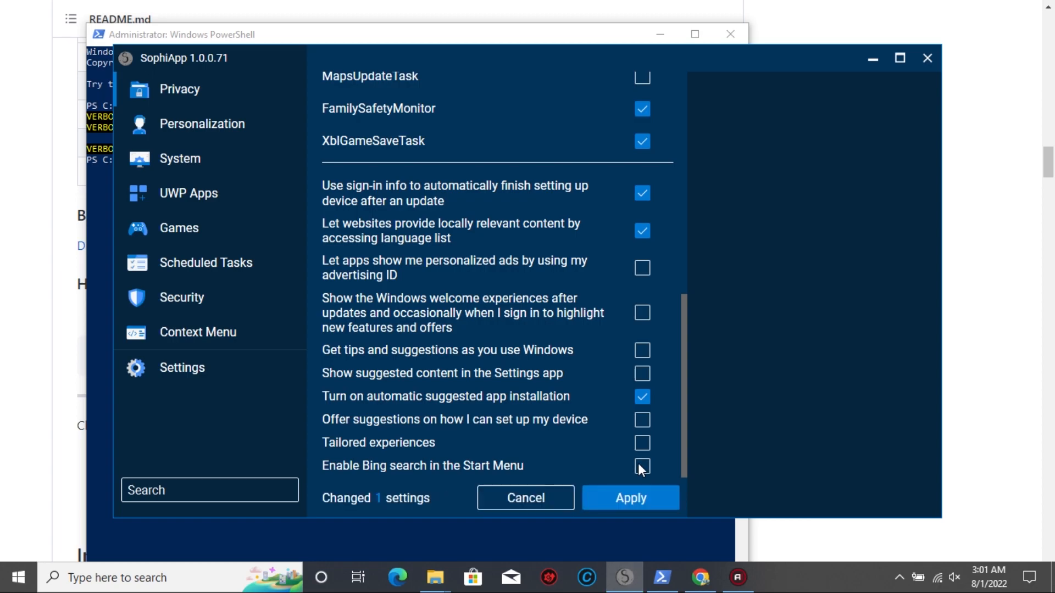
pyautogui.click(628, 497)
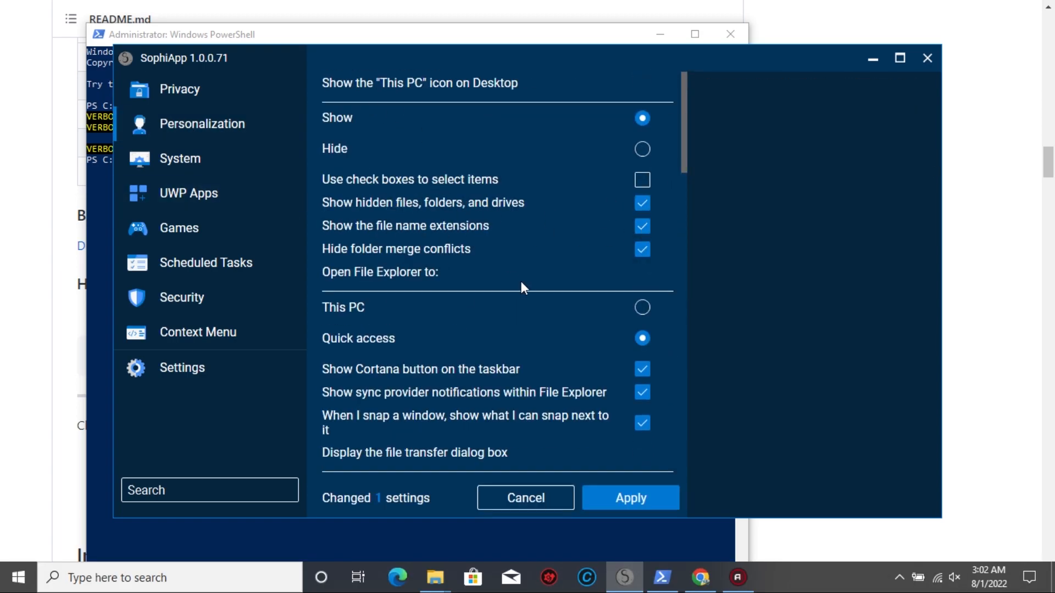
# Look through the Personalization and Context Menu tweaks, then return to SophiApp's Settings page.
pyautogui.scroll(-3)
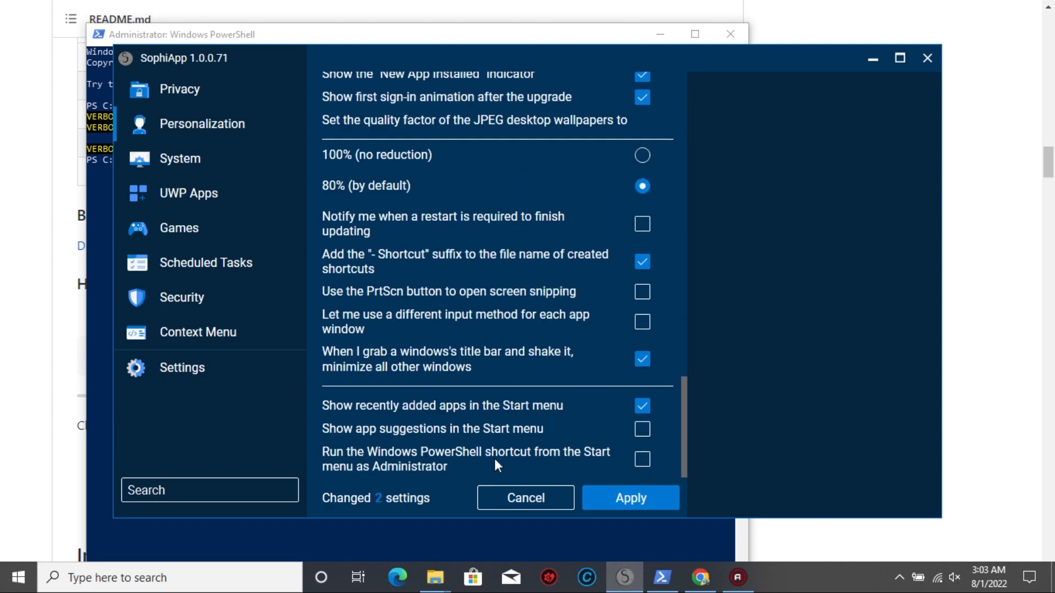
pyautogui.scroll(-3)
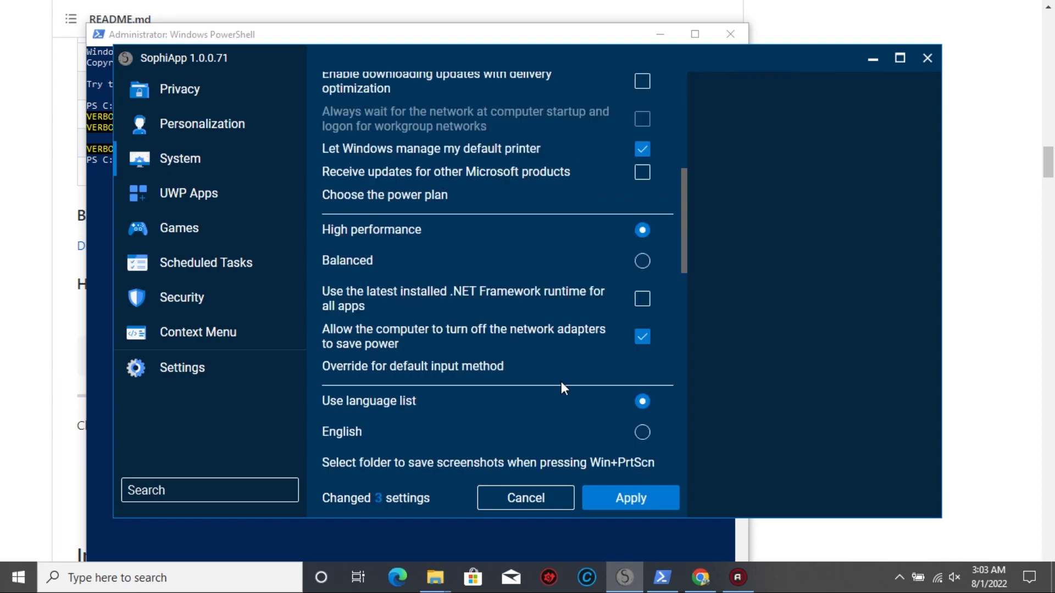
pyautogui.click(188, 193)
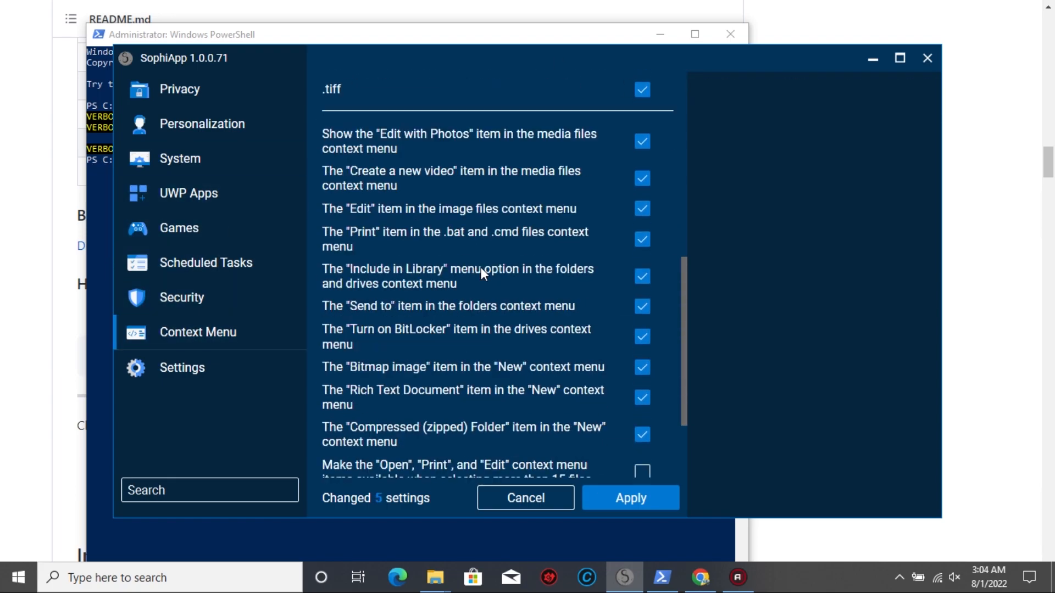
pyautogui.click(181, 368)
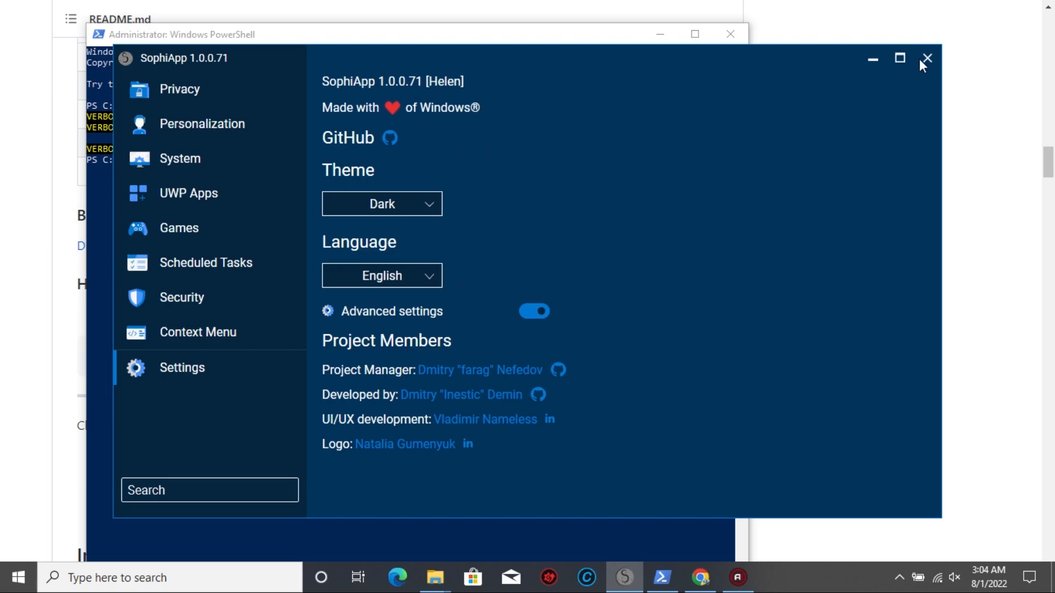
# Close the SophiApp and PowerShell windows, leaving the GitHub README showing.
pyautogui.click(926, 59)
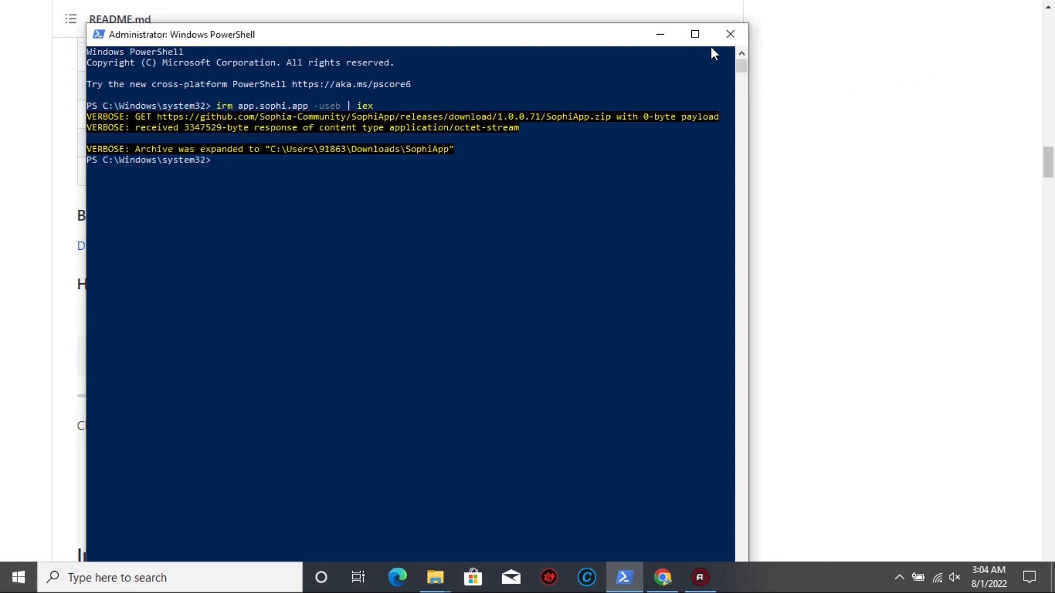
pyautogui.click(730, 34)
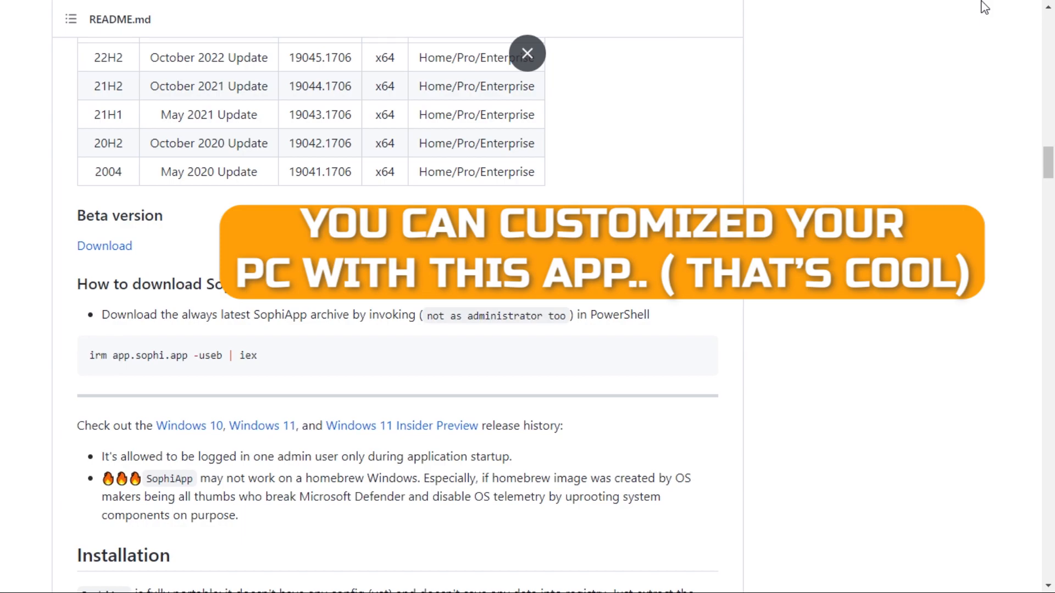
pyautogui.click(528, 53)
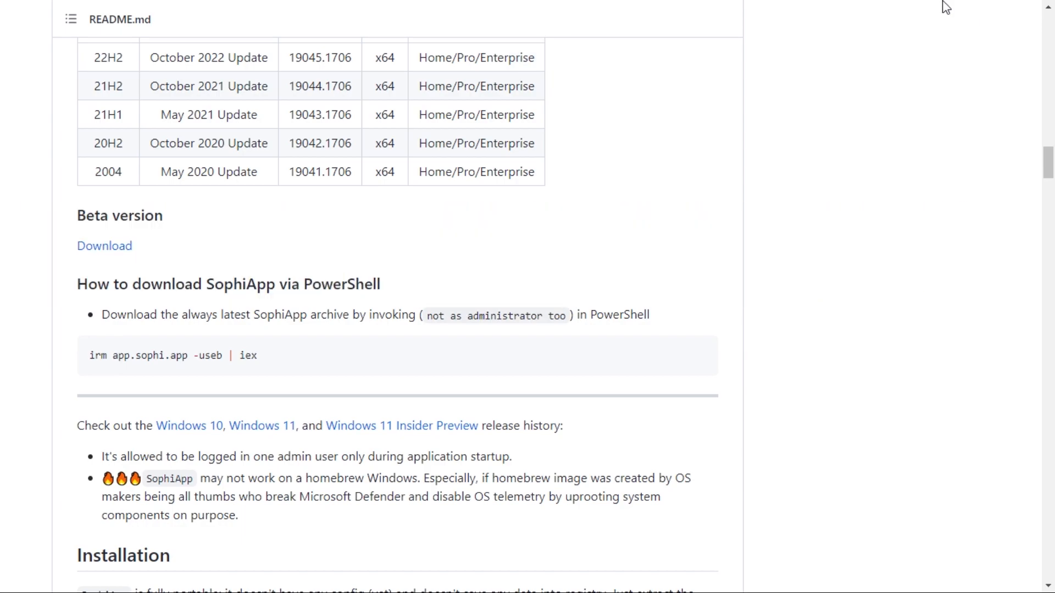